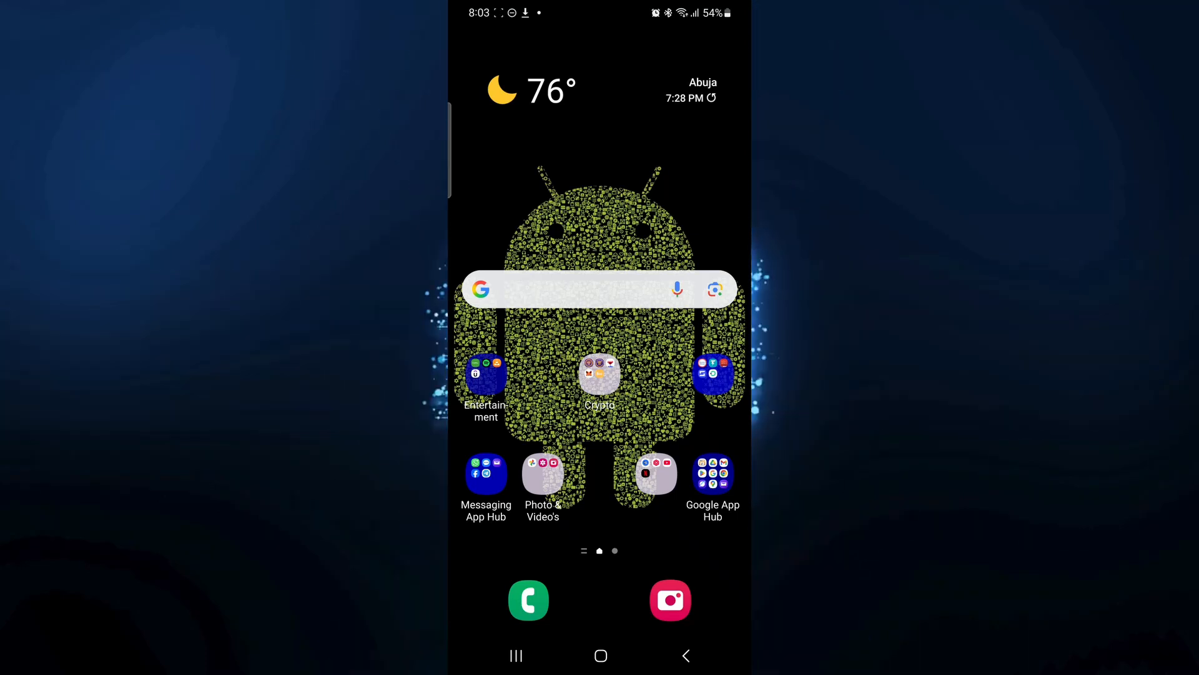
# Scroll down the Settings list and open Accounts and backup.
pyautogui.scroll(-3)
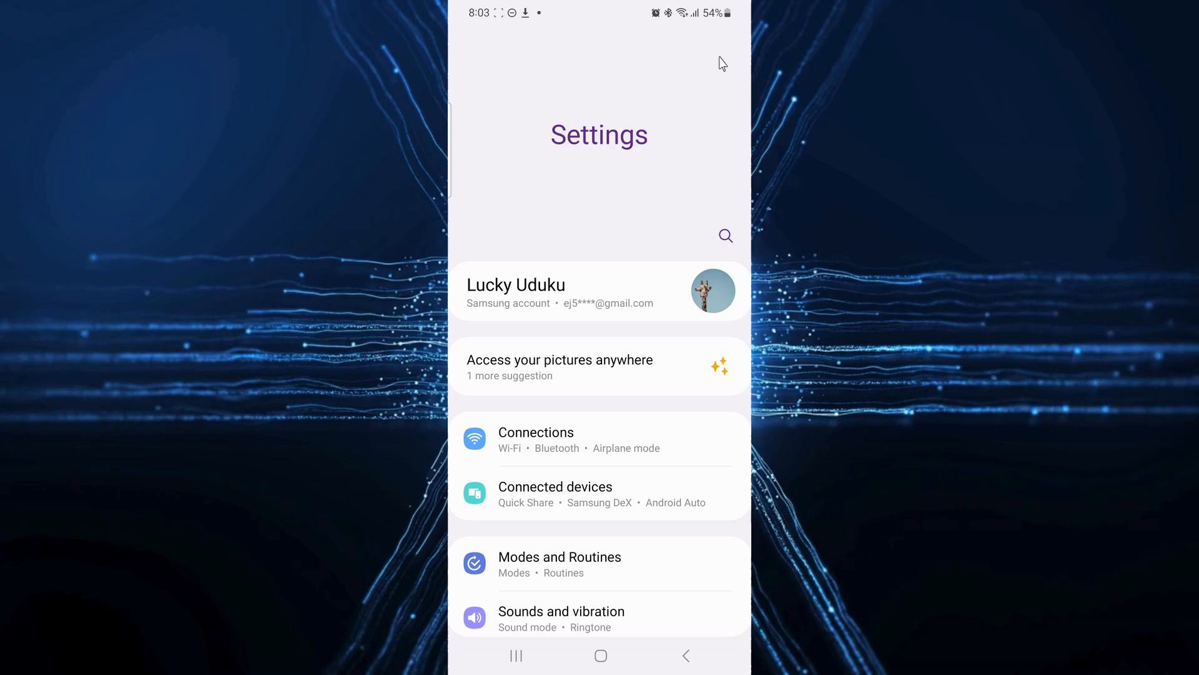
pyautogui.scroll(-3)
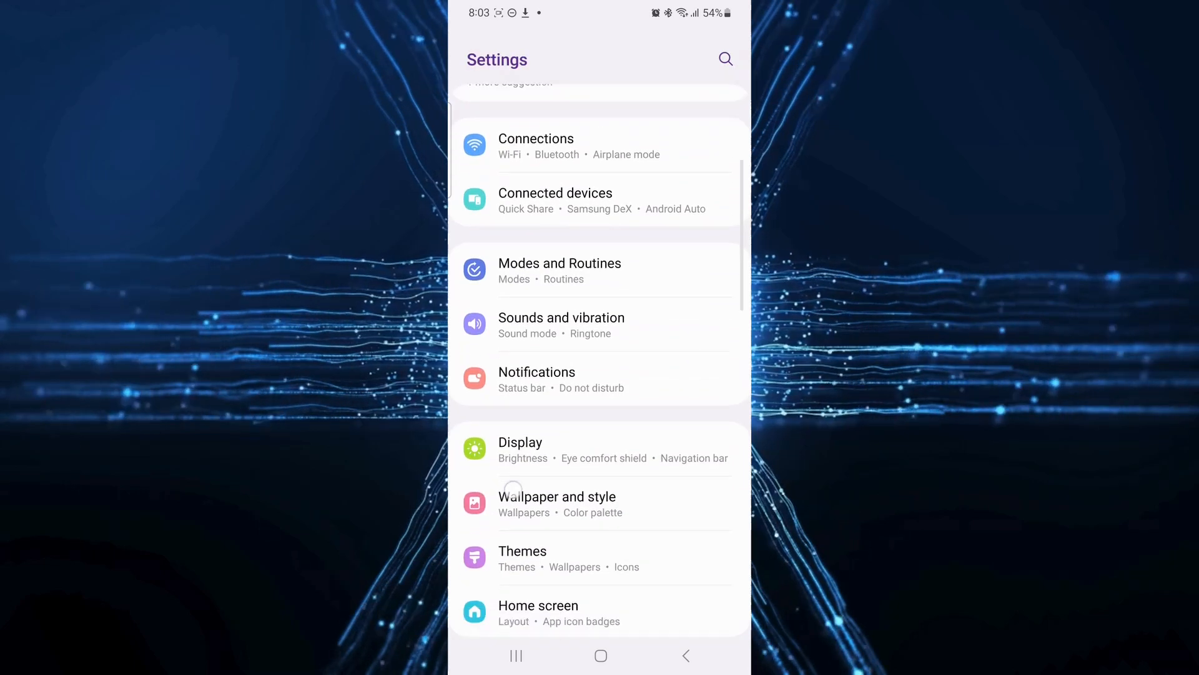
pyautogui.scroll(-3)
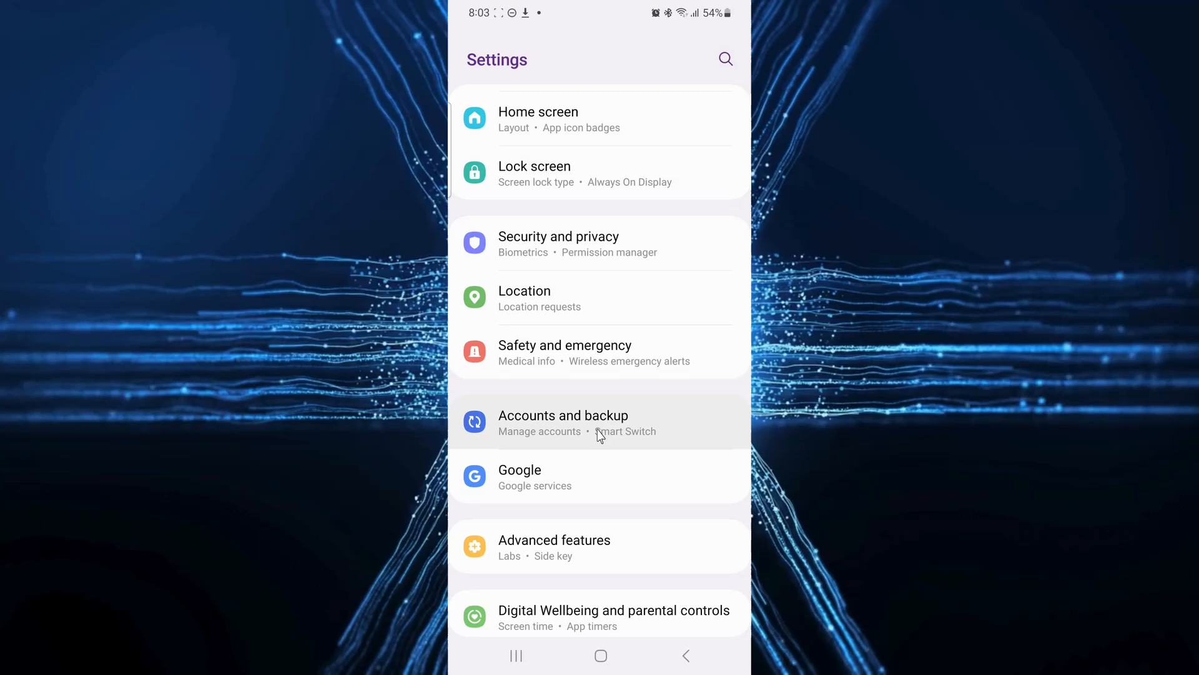
pyautogui.click(563, 422)
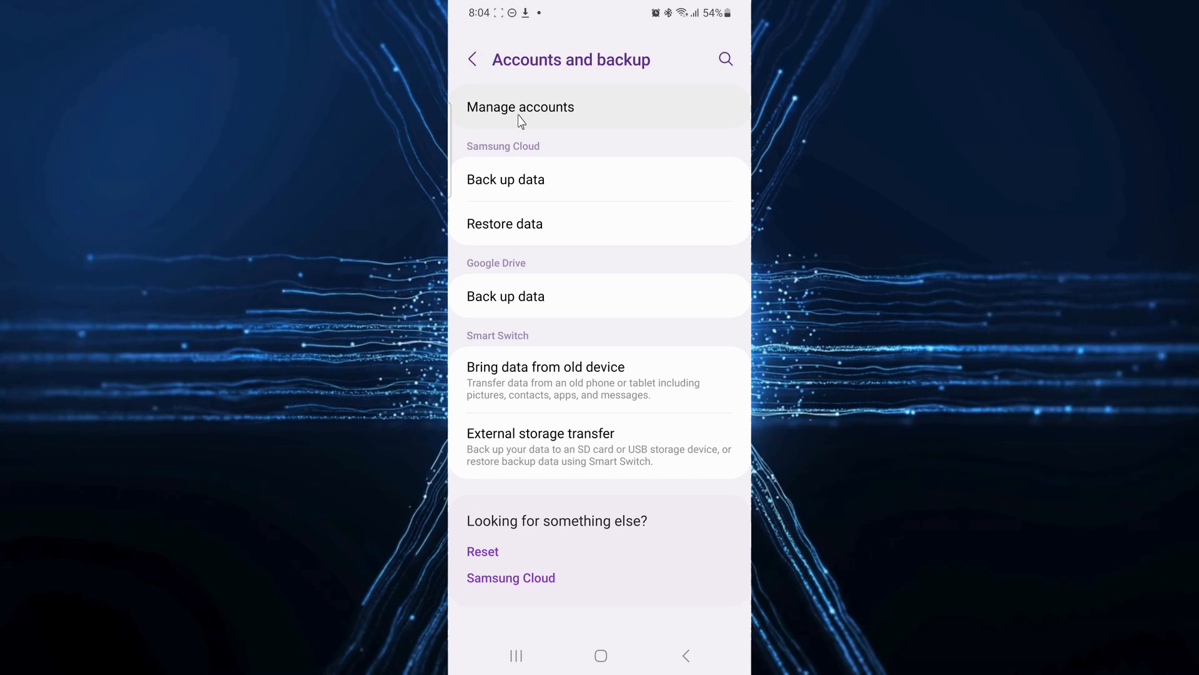
# Go to Manage accounts, choose Add account, and pick Google.
pyautogui.click(520, 106)
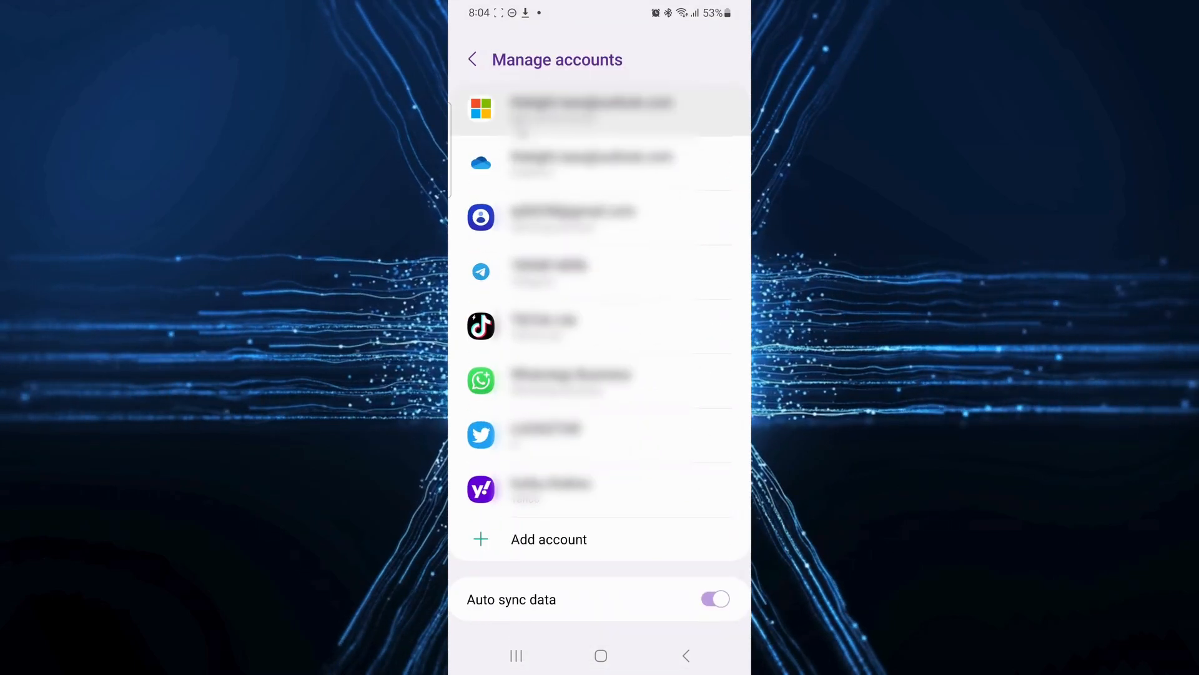
pyautogui.click(549, 538)
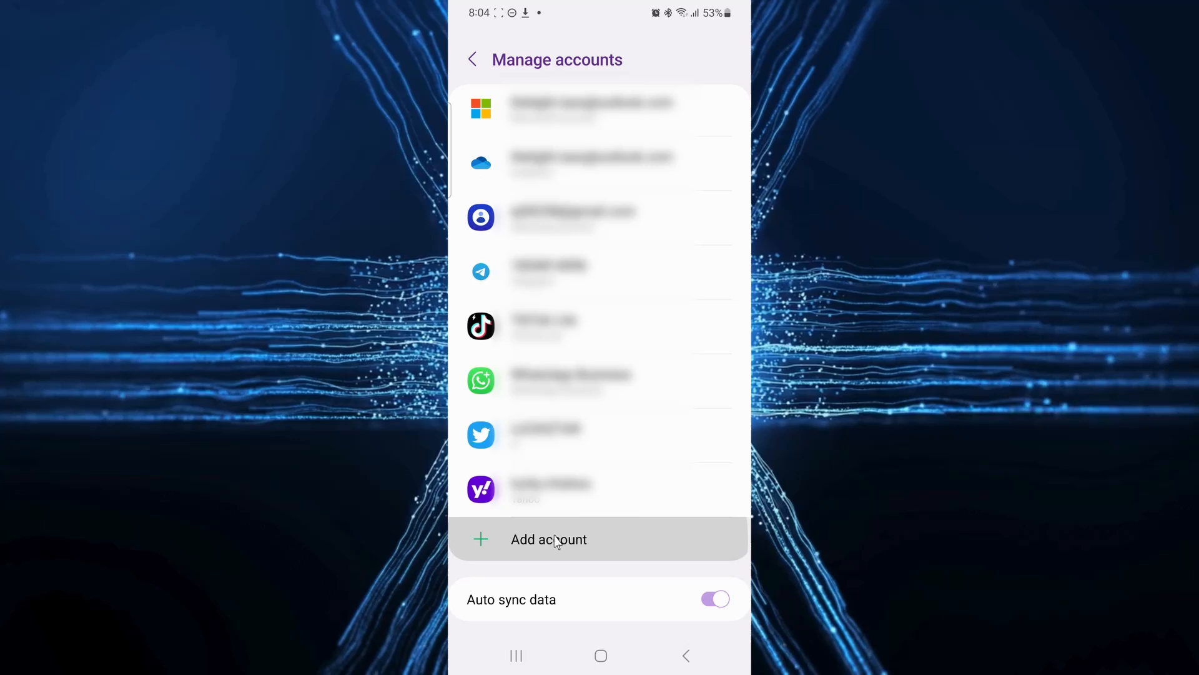
pyautogui.click(548, 539)
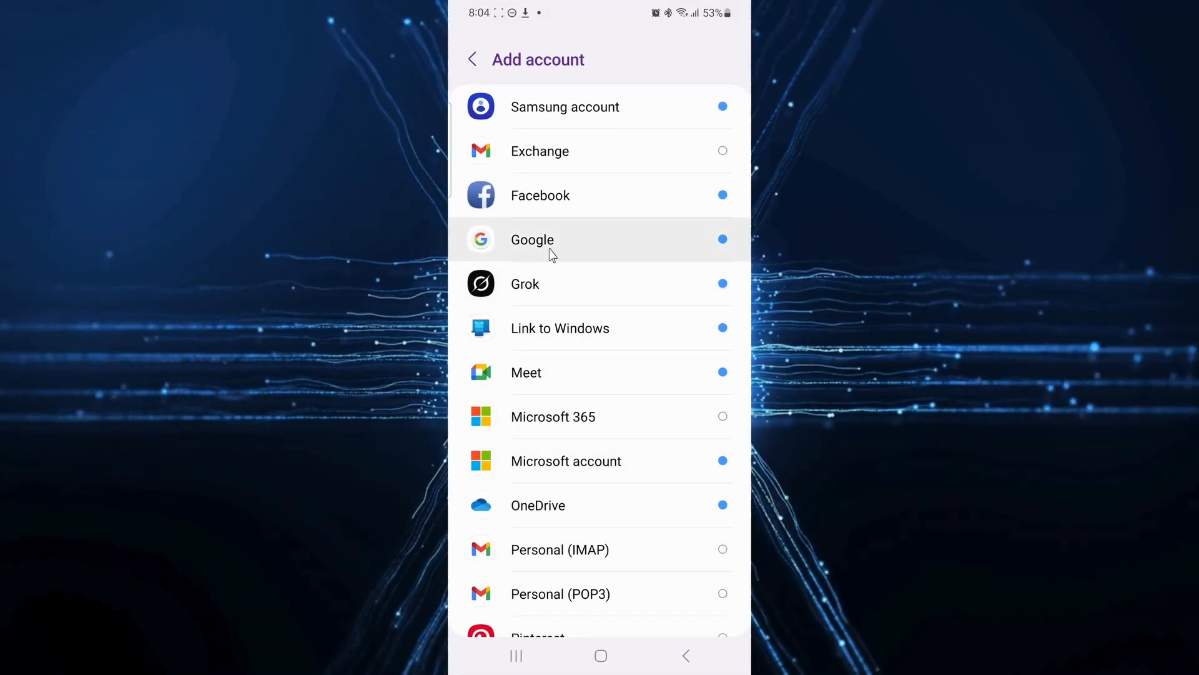
pyautogui.click(531, 239)
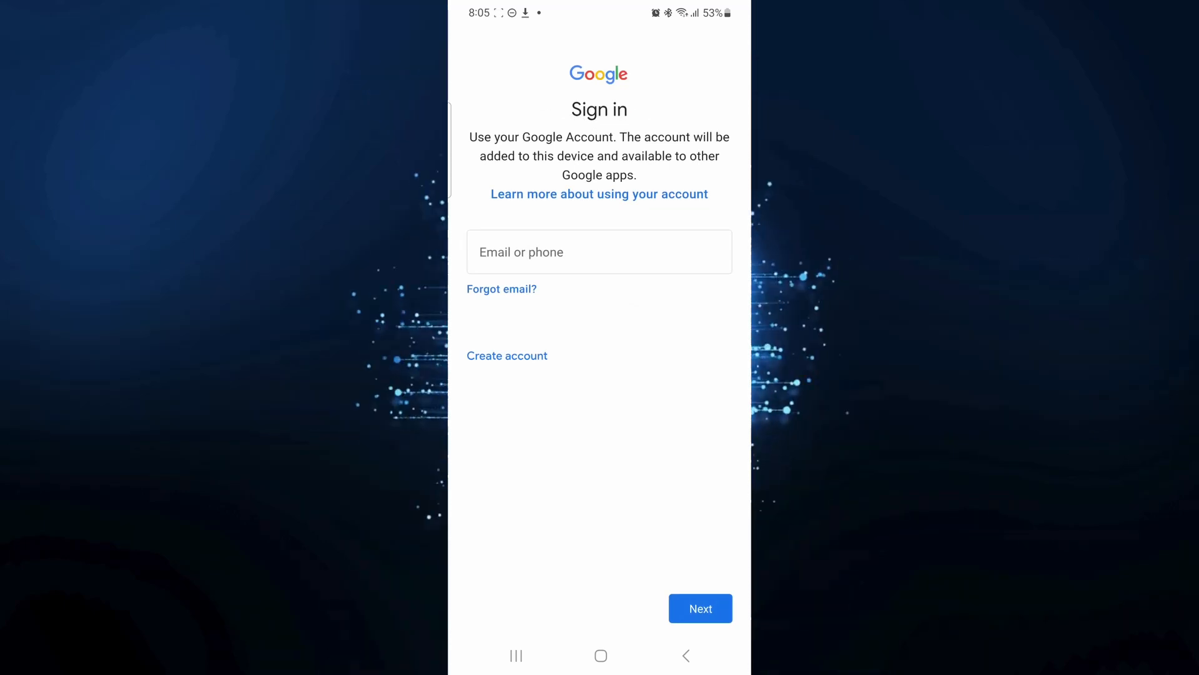
# Enter the Gmail address in the Email or phone field and submit it.
pyautogui.click(599, 252)
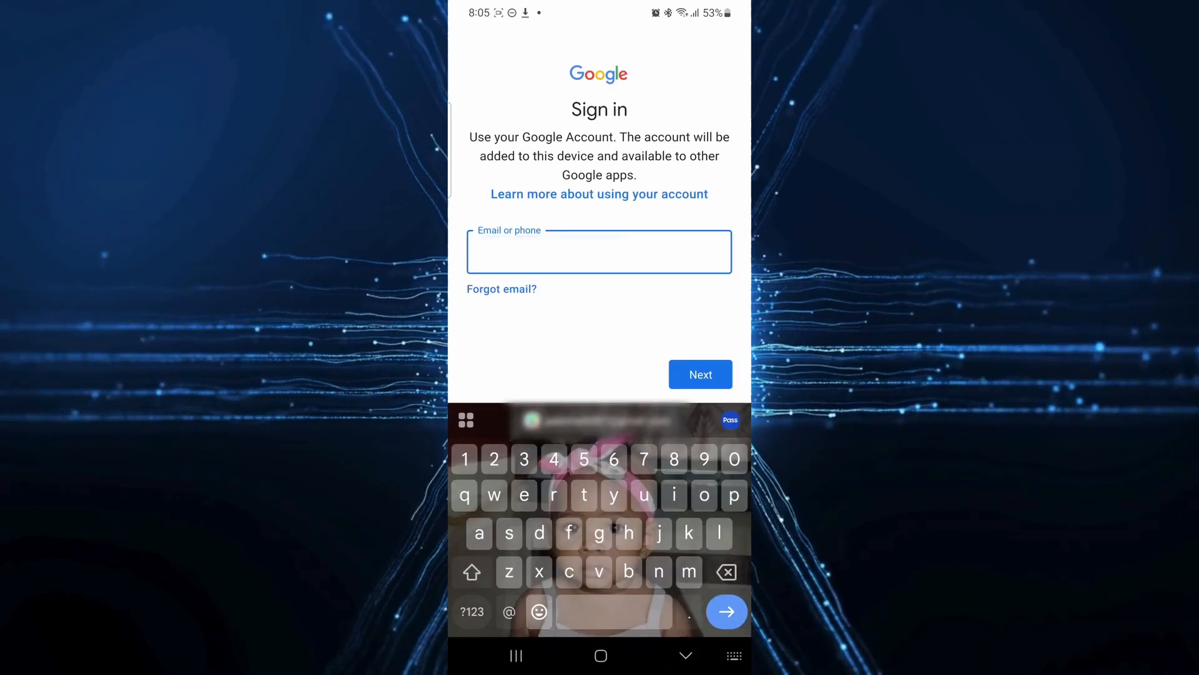
pyautogui.write('th')
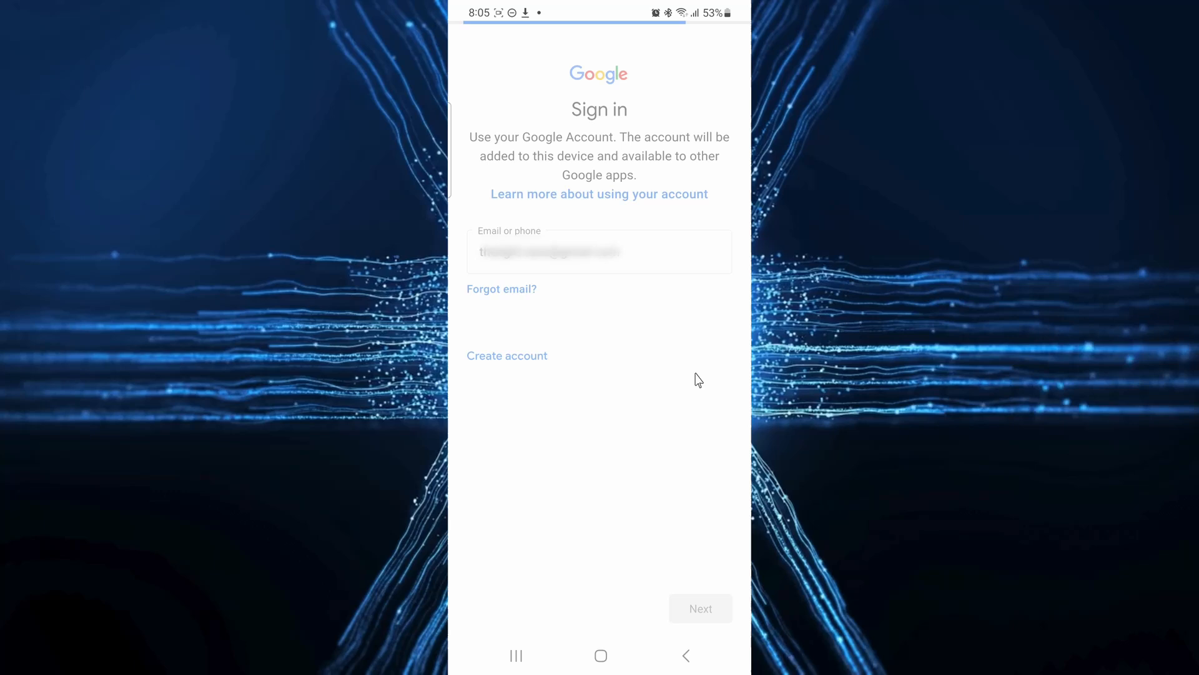
pyautogui.click(699, 608)
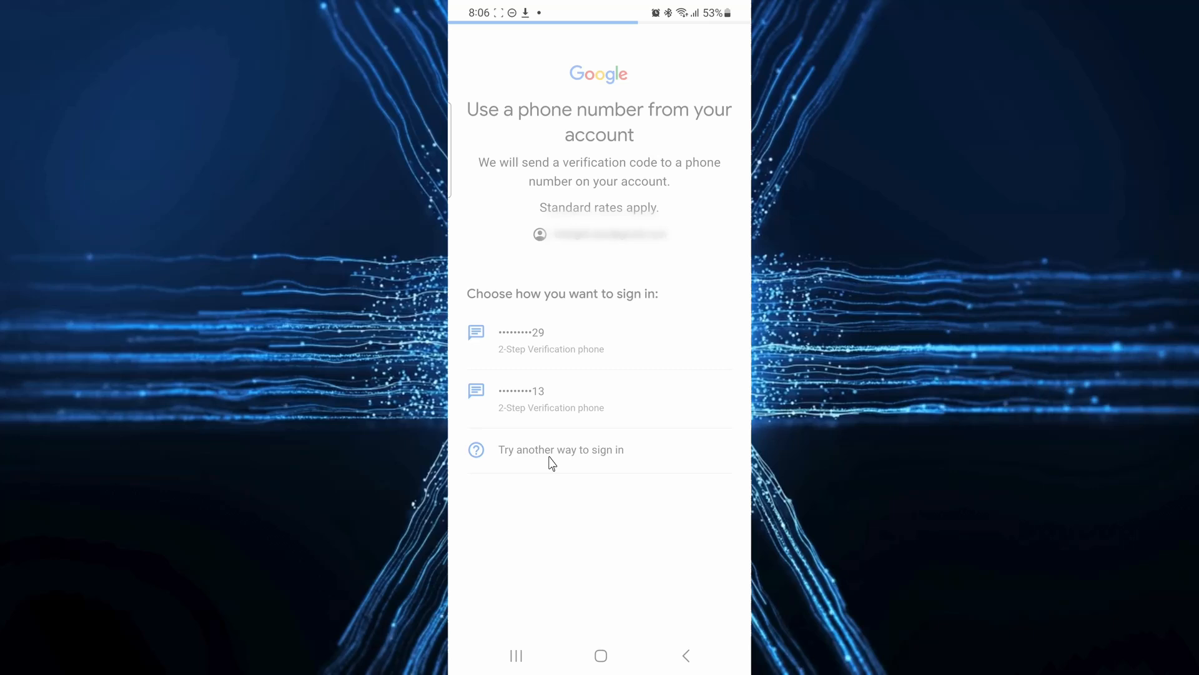
# Choose 'Try another way to sign in' and exit to the home screen.
pyautogui.click(561, 449)
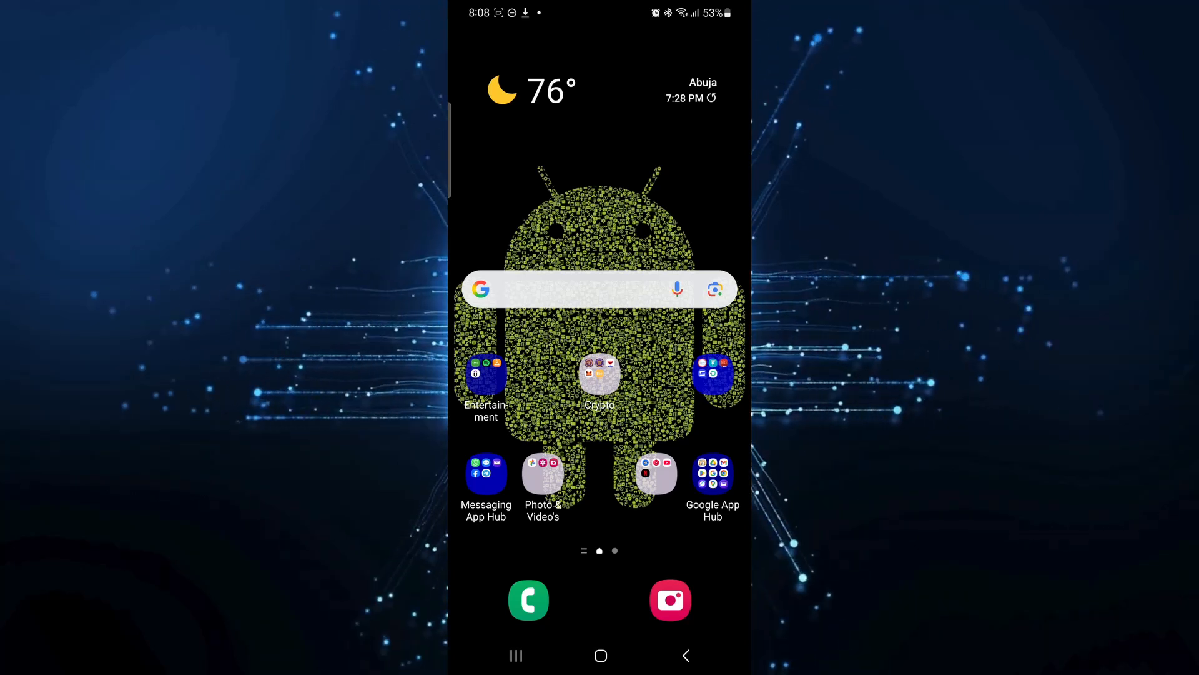
# Launch Gmail from the Google apps folder and open the profile account menu.
pyautogui.click(712, 473)
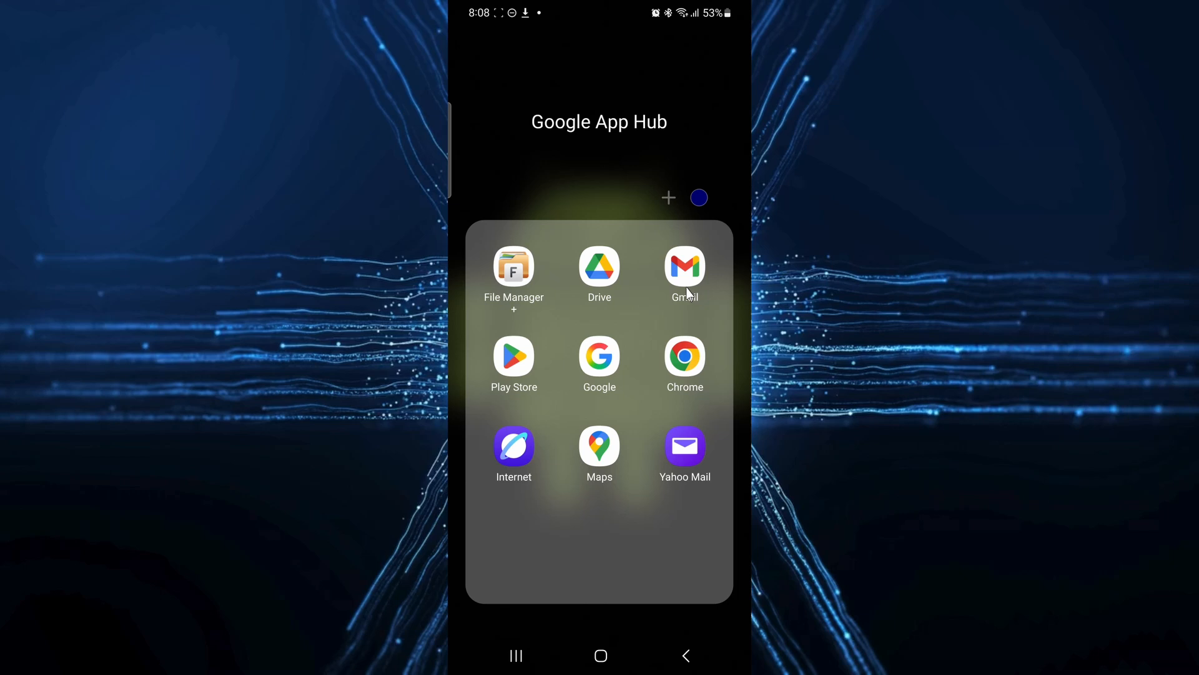
pyautogui.click(684, 269)
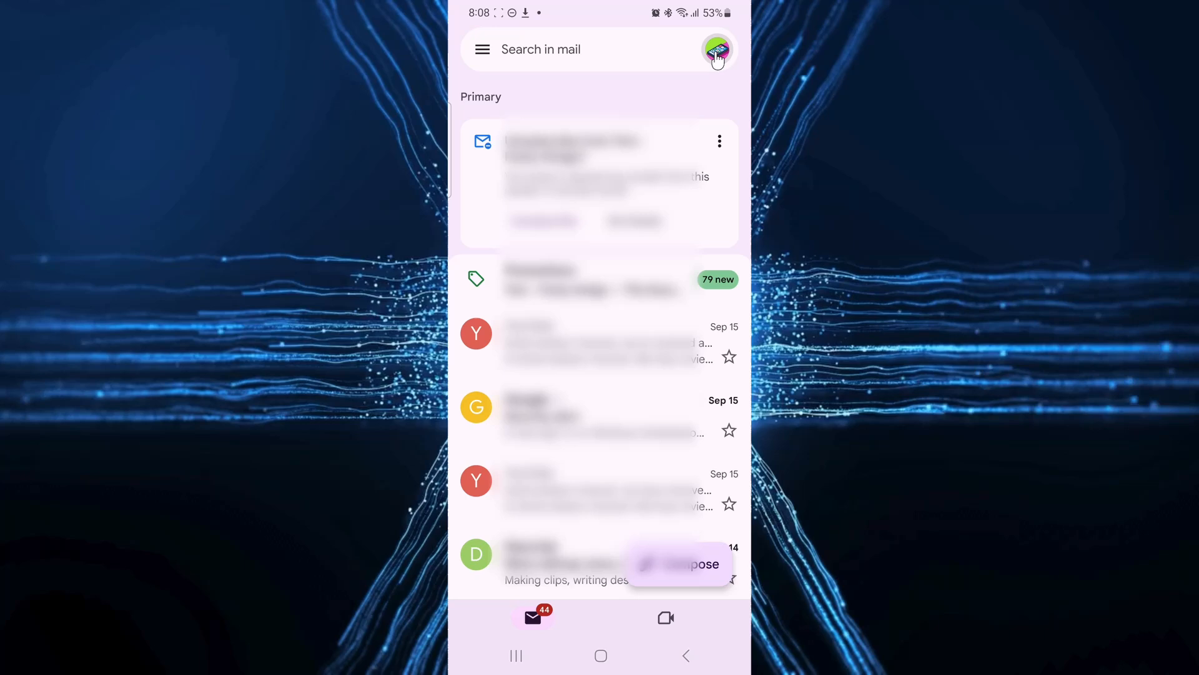
pyautogui.click(716, 49)
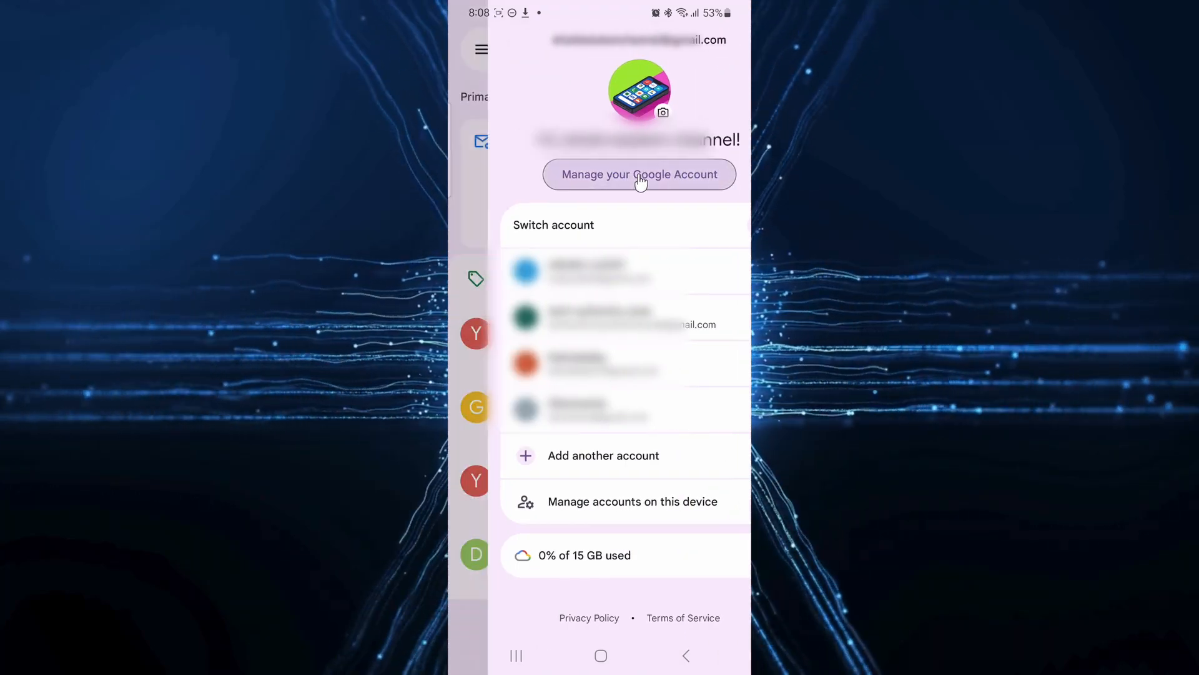
# Go through Manage your Google Account and Security & sign-in to Password.
pyautogui.click(639, 174)
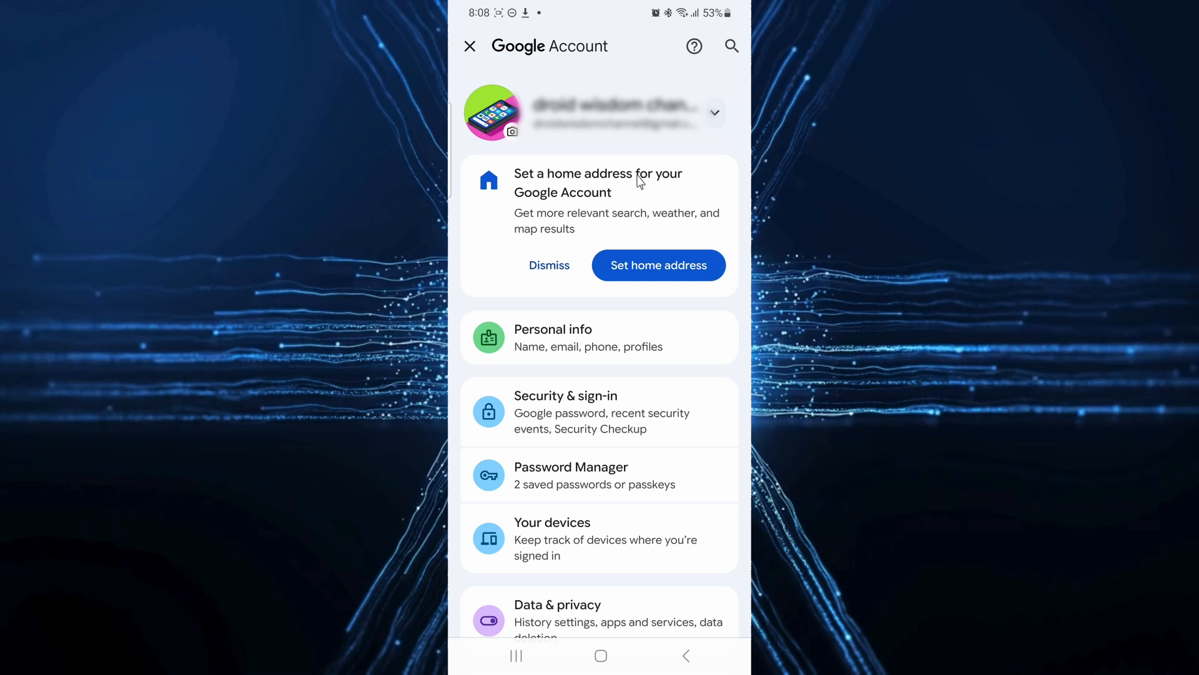
pyautogui.click(566, 411)
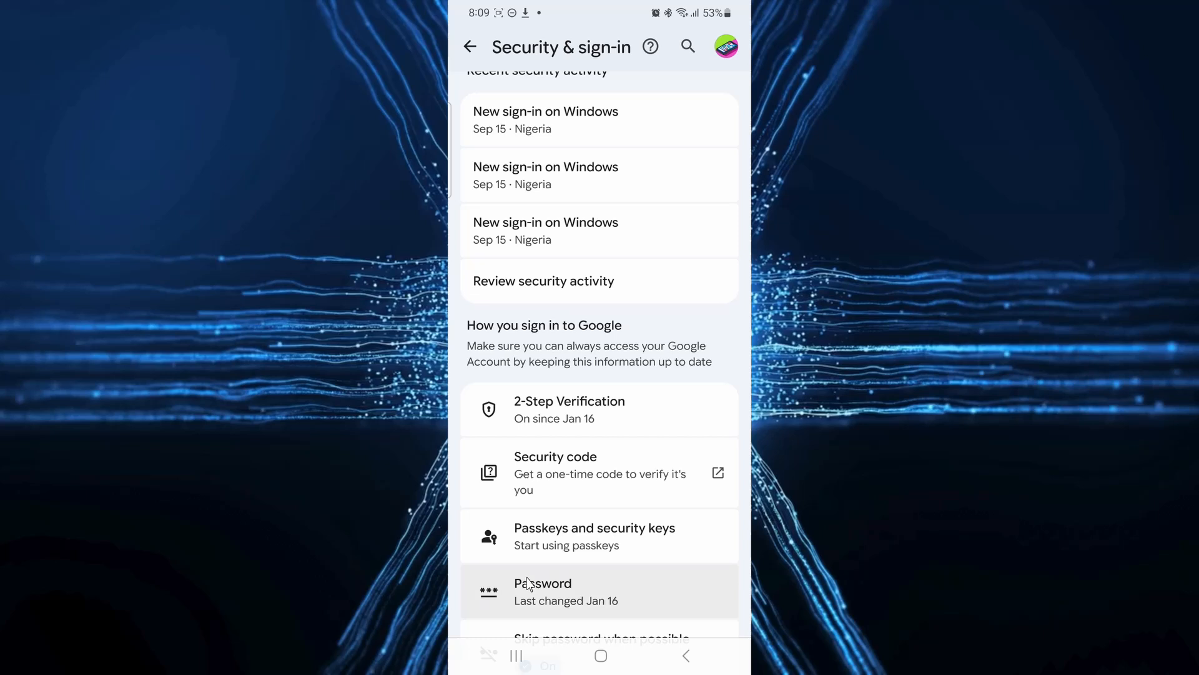
pyautogui.click(543, 590)
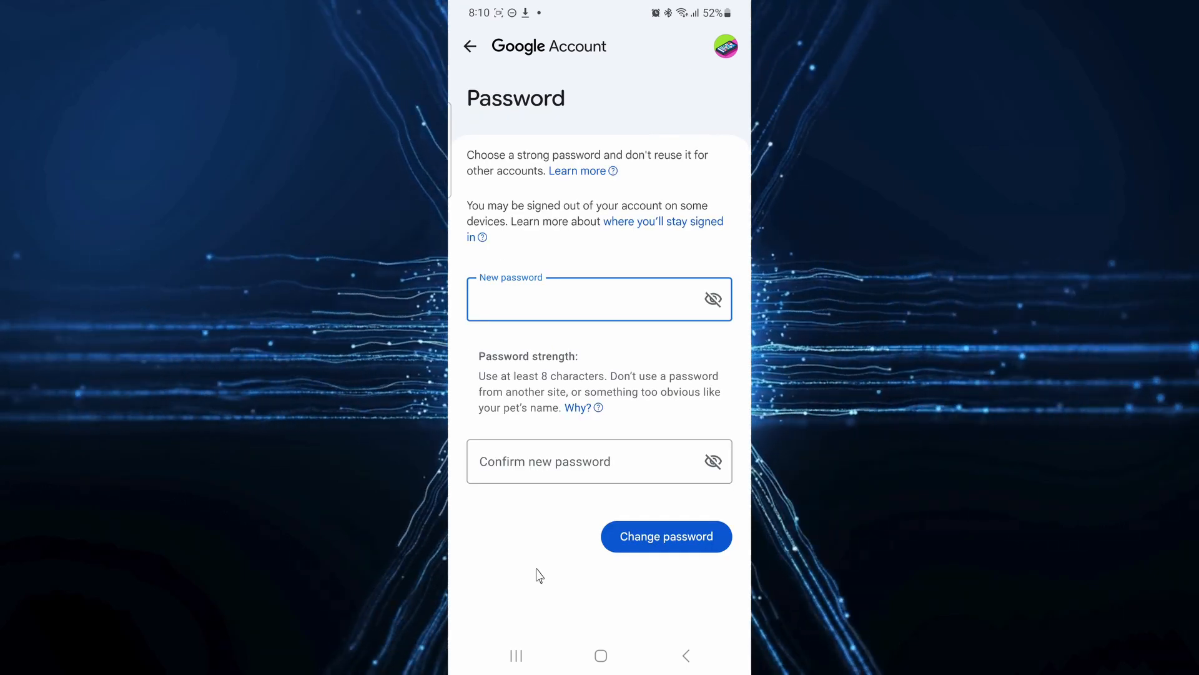
pyautogui.click(582, 299)
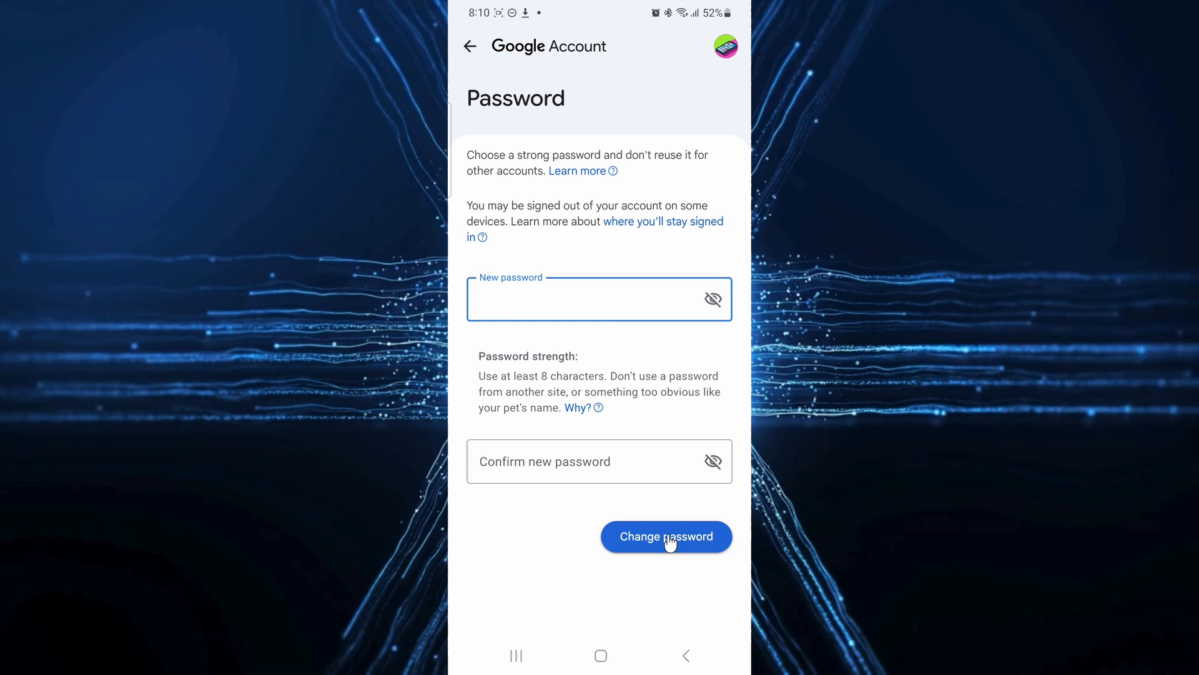
pyautogui.moveTo(616, 653)
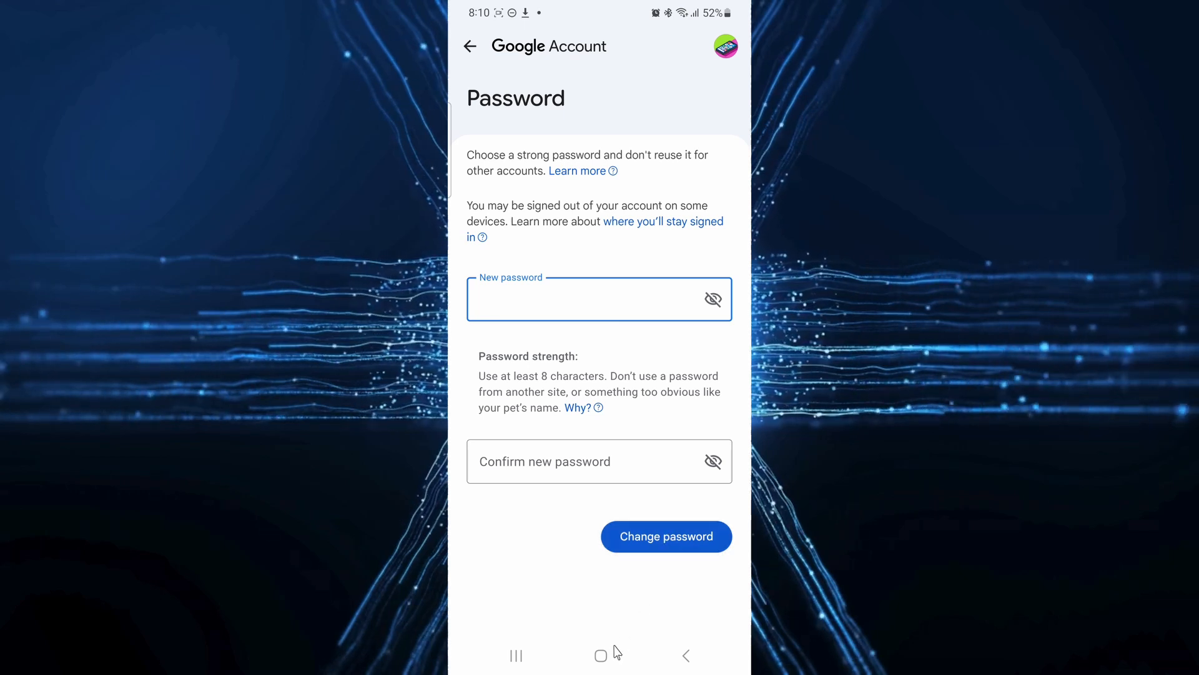